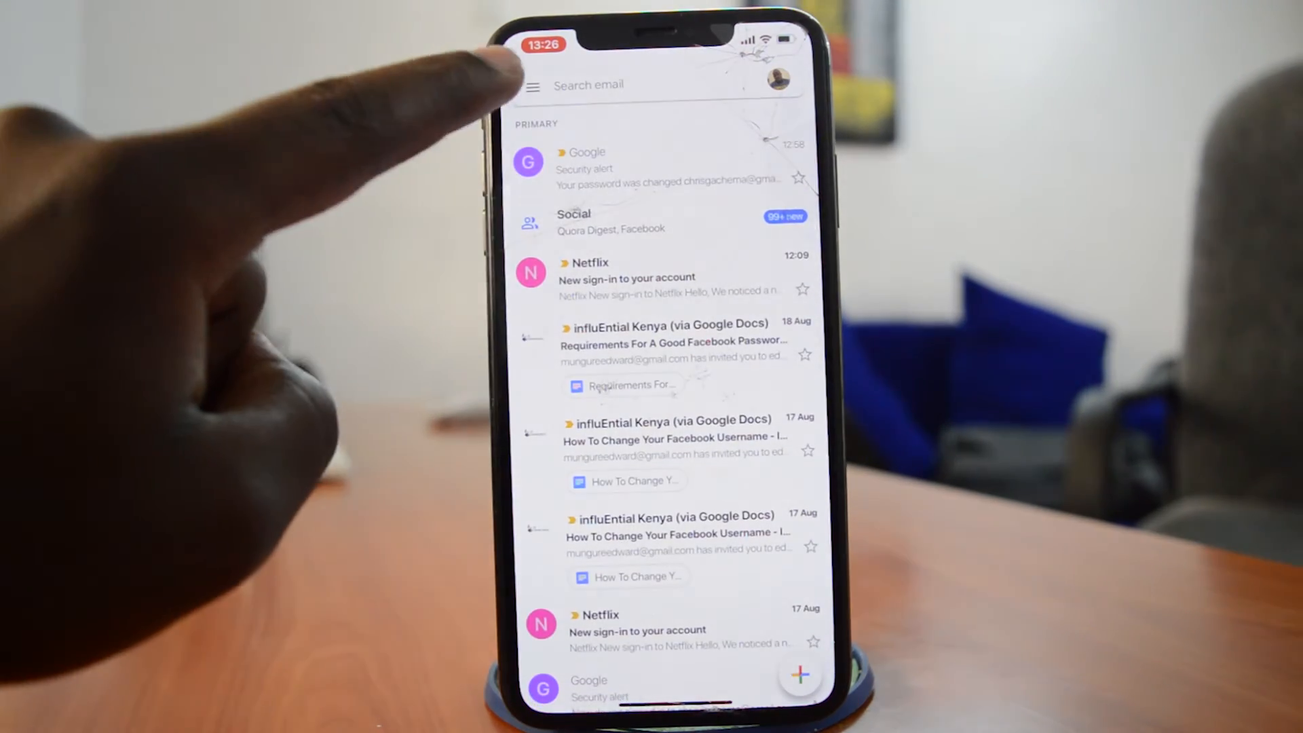
Reach Gmail Settings for the signed-in account and bring up Manage your Google Account.
left_click(535, 86)
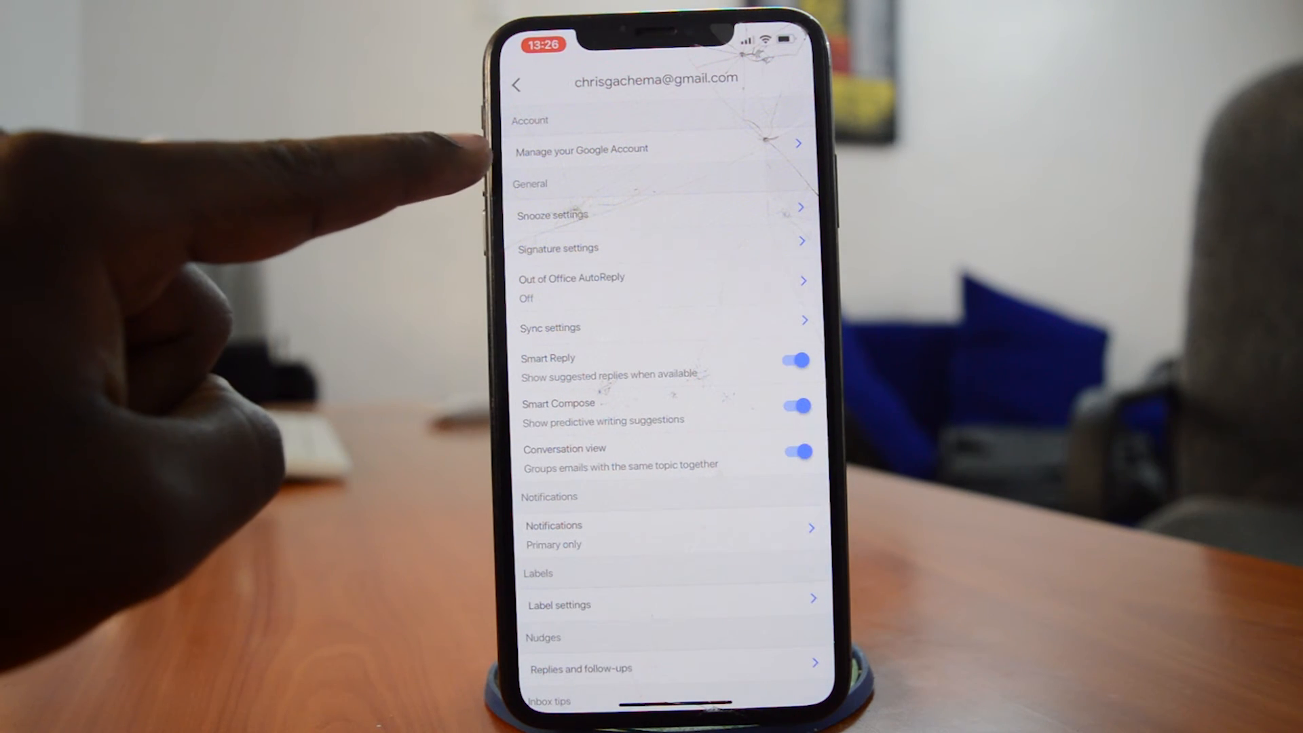
left_click(583, 149)
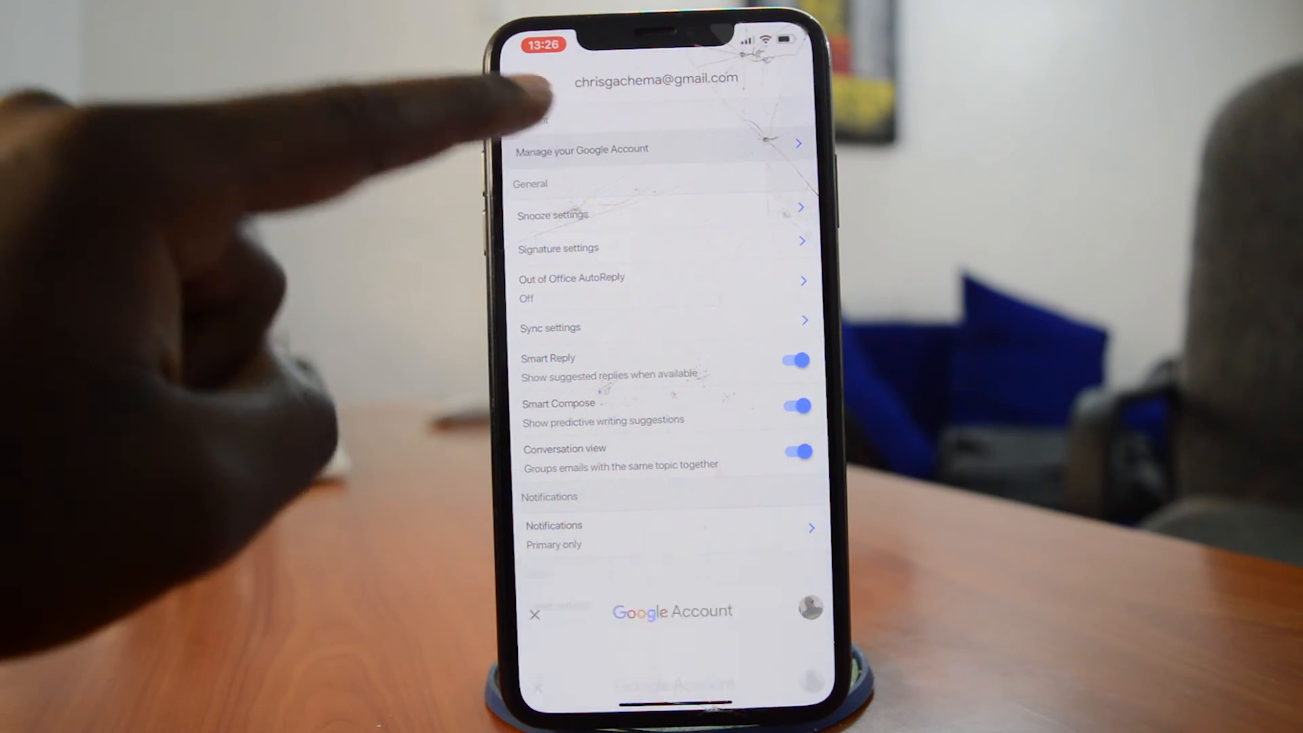